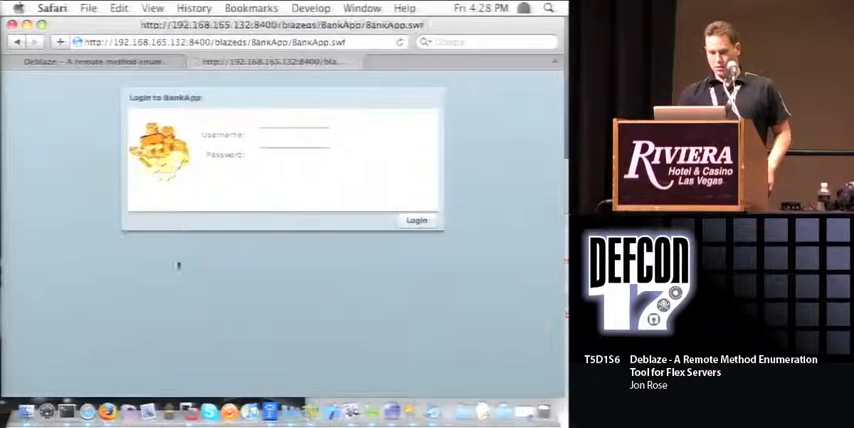
{"action": "mouse_move", "coordinate": [224, 264]}
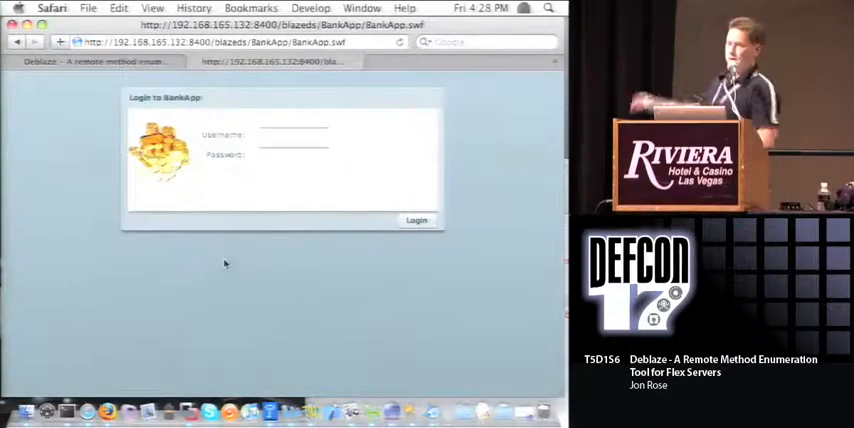
- Log into the BankApp demo as user 'jon' to reach the account balance table
{"action": "left_click", "coordinate": [292, 132]}
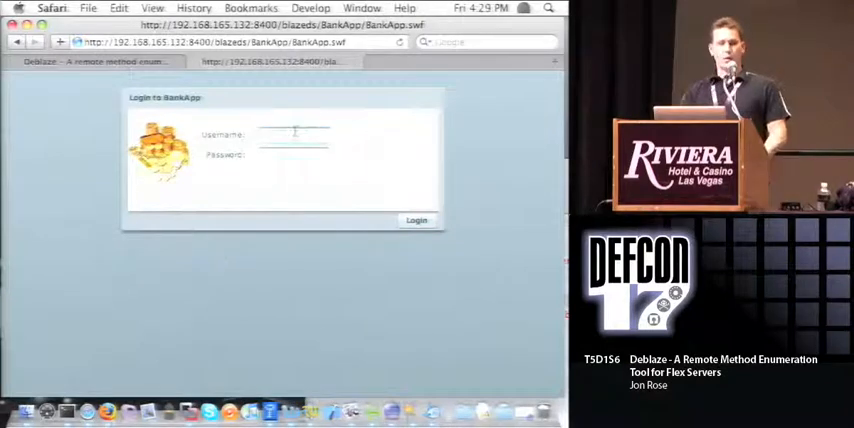
{"action": "type", "text": "jon"}
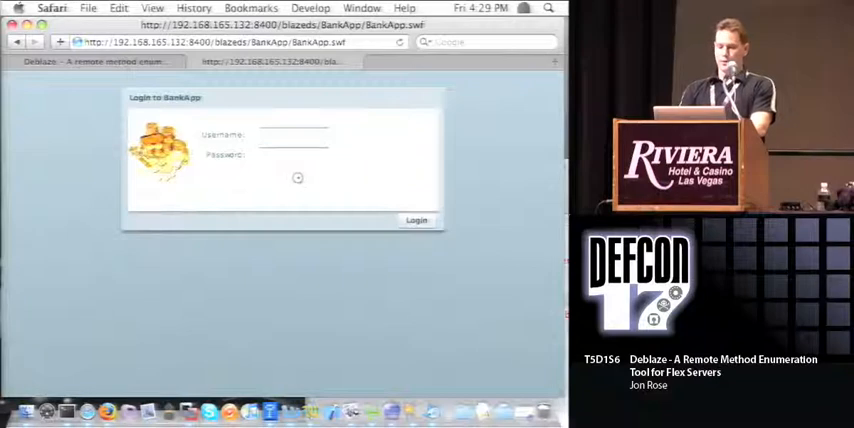
{"action": "left_click", "coordinate": [416, 220]}
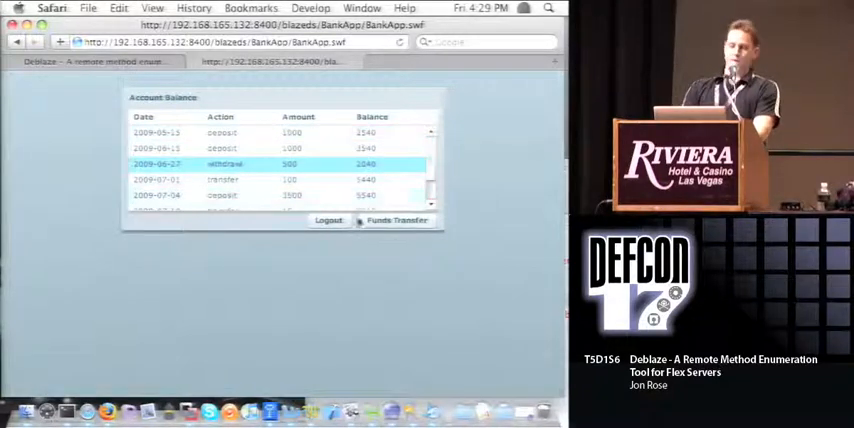
{"action": "left_click", "coordinate": [396, 220]}
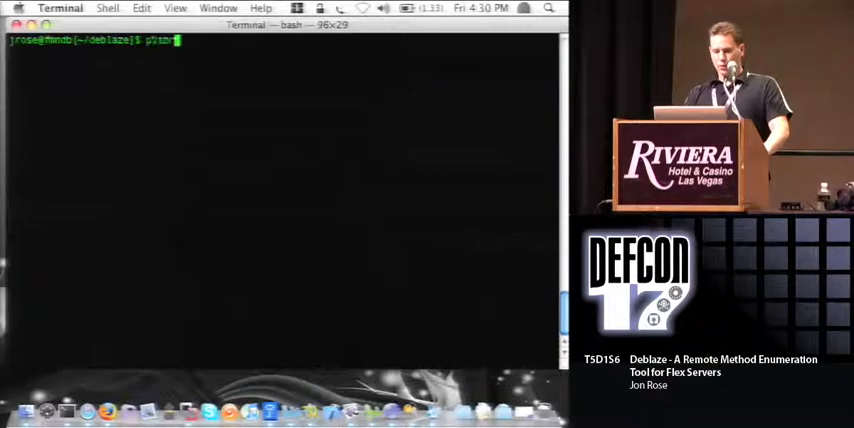
- Run deblaze-0.2.py with no arguments and read through its usage options
{"action": "type", "text": "n2.5 deblaze-0.2.py"}
{"action": "key", "text": "Return"}
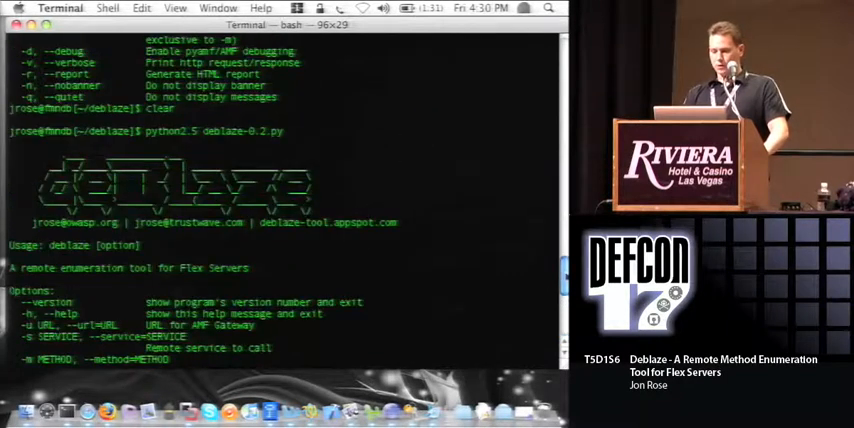
{"action": "scroll", "scroll_direction": "down", "scroll_amount": 3}
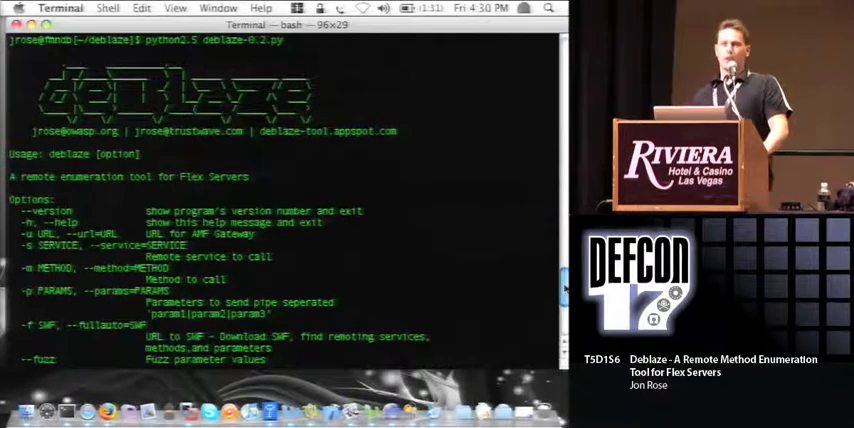
{"action": "scroll", "scroll_direction": "down", "scroll_amount": 3}
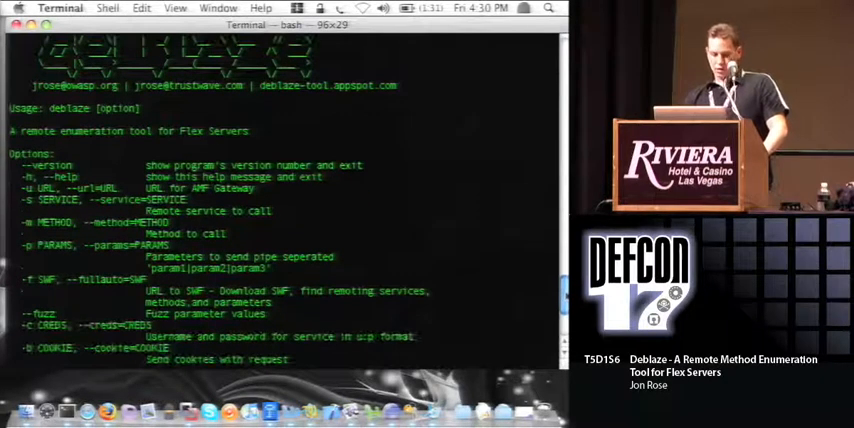
{"action": "scroll", "scroll_direction": "down", "scroll_amount": 3}
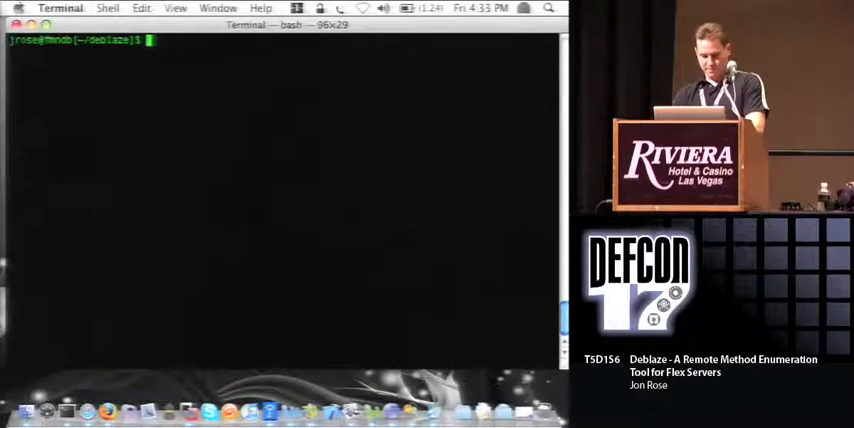
- Run deblaze-0.2.py against the 192.168.165.132:8400 BlazeDS gateway, filtered to Method lines
{"action": "type", "text": "python2.5 deblaze-0.2.py -u http://192.168.165.132:8400/blazeds/messagebroker/amf -I defcon.demo.services.txt -m test | grep Method"}
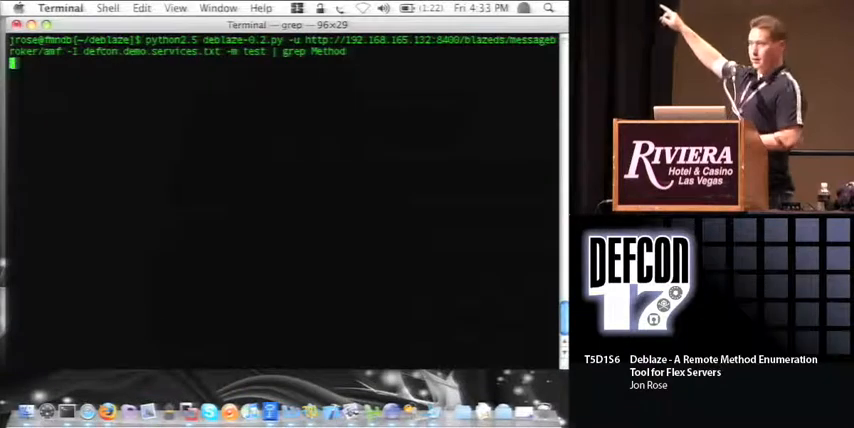
{"action": "key", "text": "Return"}
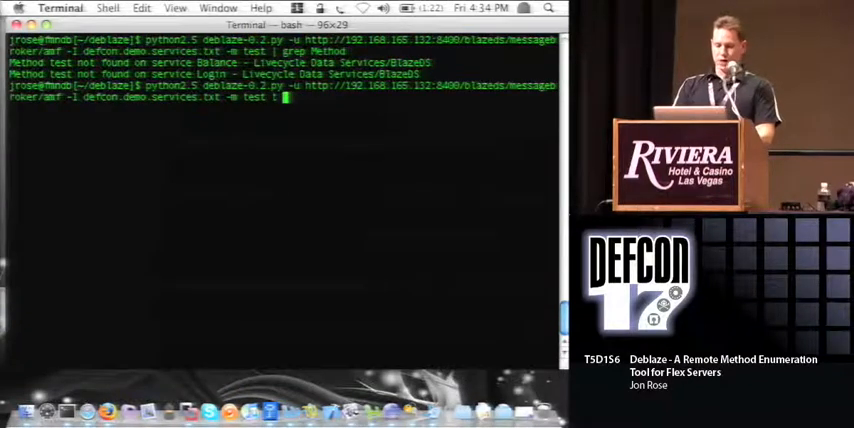
- Run the service enumeration without the grep filter and view the not-found services
{"action": "key", "text": "Return"}
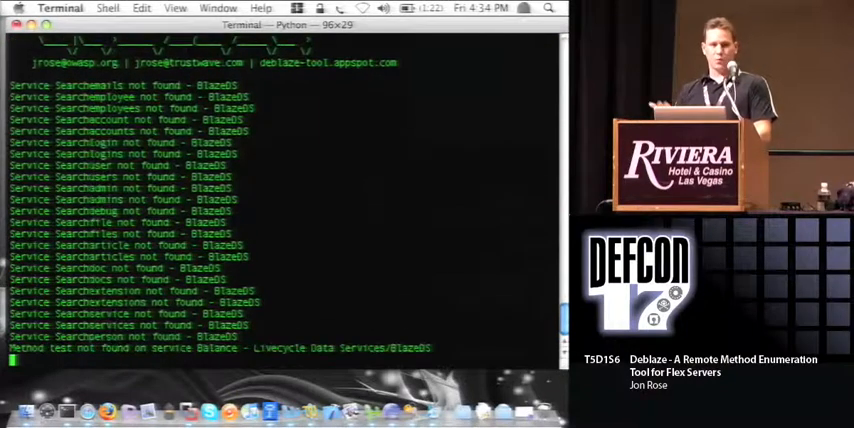
{"action": "scroll", "scroll_direction": "down", "scroll_amount": 3}
{"action": "type", "text": "python2.5 deblaze-0.2.py -u http://192.168.165.132:8400/blazeds/messagebroker/amf -s Balance -f defcon.demo.methods.txt"}
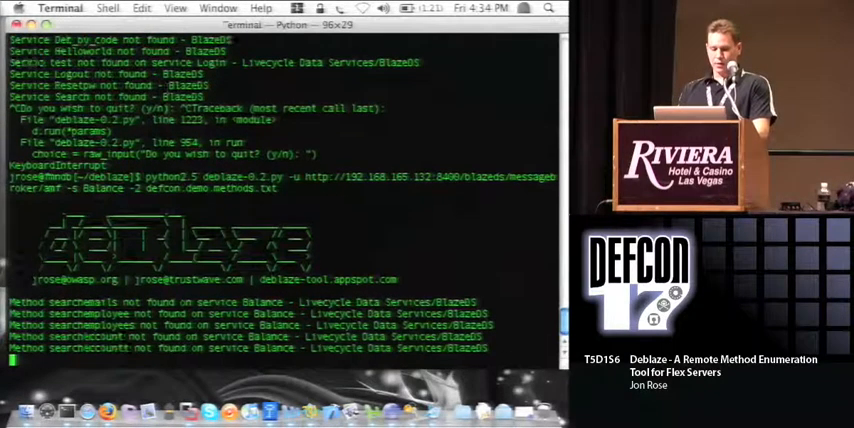
- Scroll through the Balance service method brute-force results
{"action": "scroll", "scroll_direction": "down", "scroll_amount": 3}
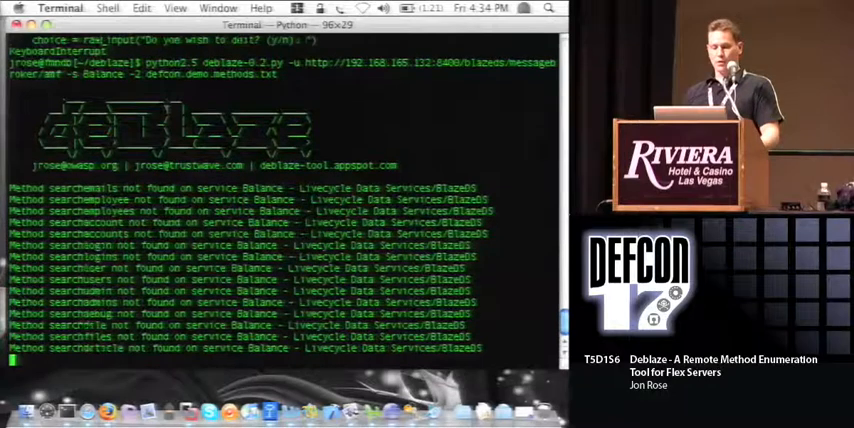
{"action": "scroll", "scroll_direction": "down", "scroll_amount": 3}
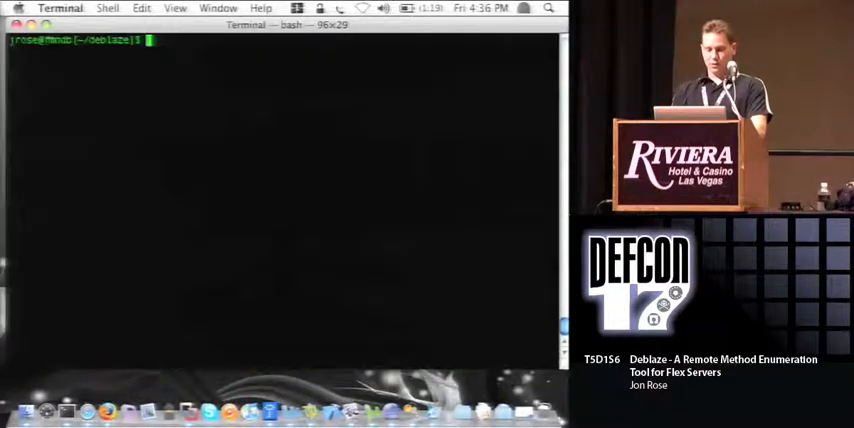
- Run swfdump on BankApp.swf filtered for "Service id" lines
{"action": "key", "text": "Return"}
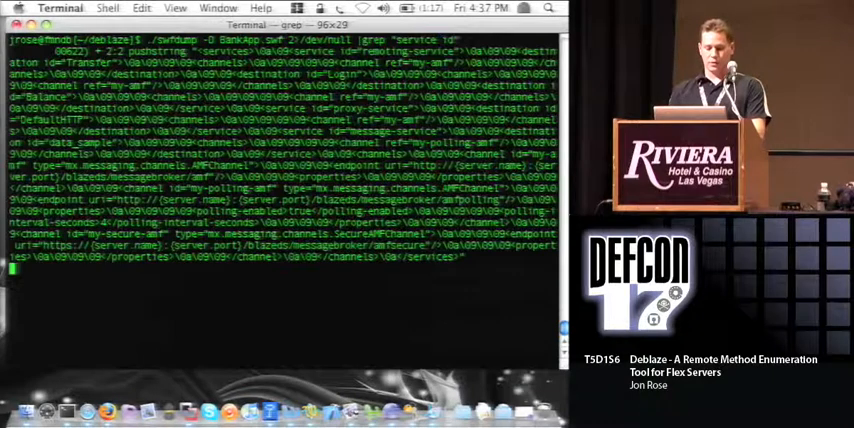
- Run swfdump on BankApp.swf filtered for findproperty public references
{"action": "key", "text": "Return"}
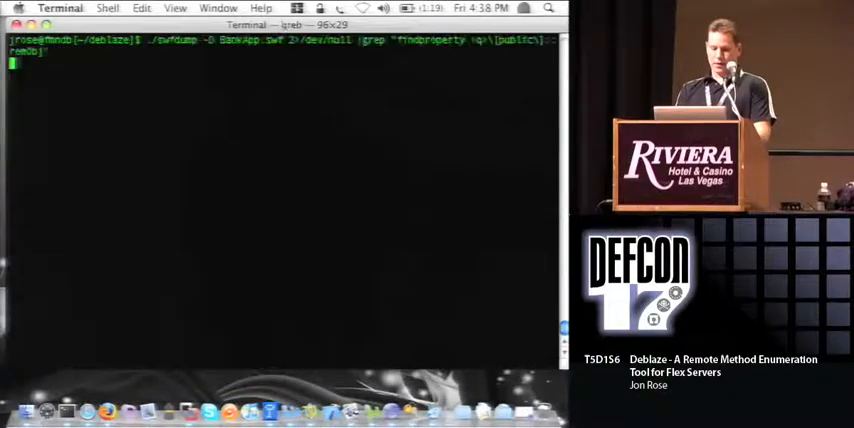
{"action": "key", "text": "Return"}
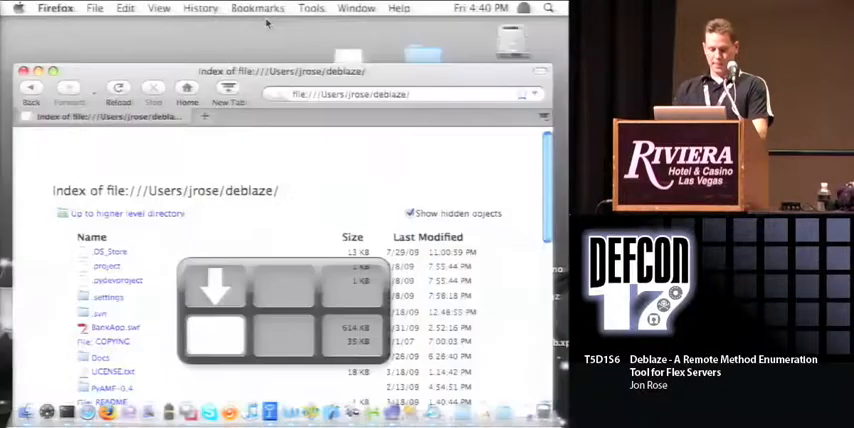
- Open the newest Deblaze report folder's index page and view the SWF Analysis listing
{"action": "scroll", "scroll_direction": "down", "scroll_amount": 3}
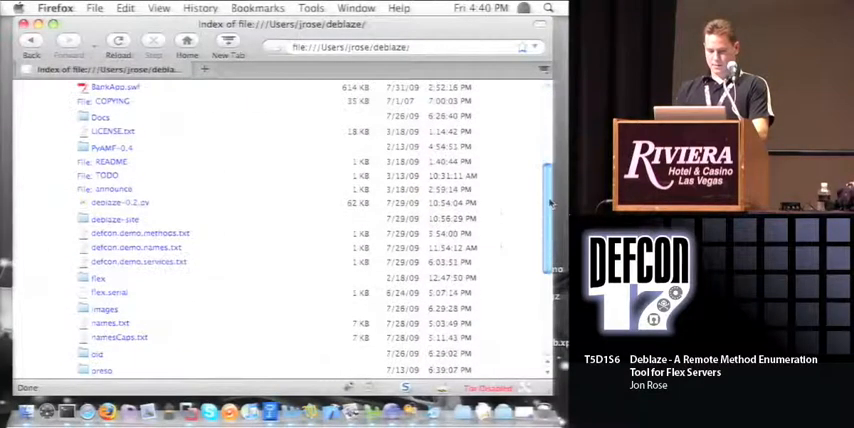
{"action": "scroll", "scroll_direction": "down", "scroll_amount": 3}
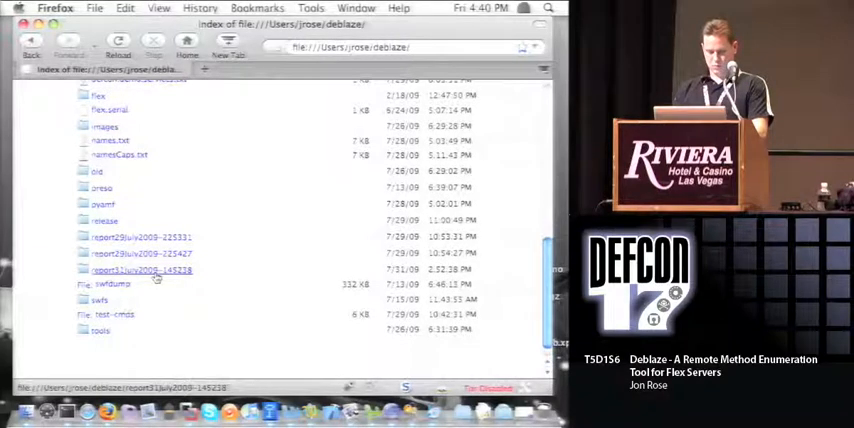
{"action": "left_click", "coordinate": [140, 270]}
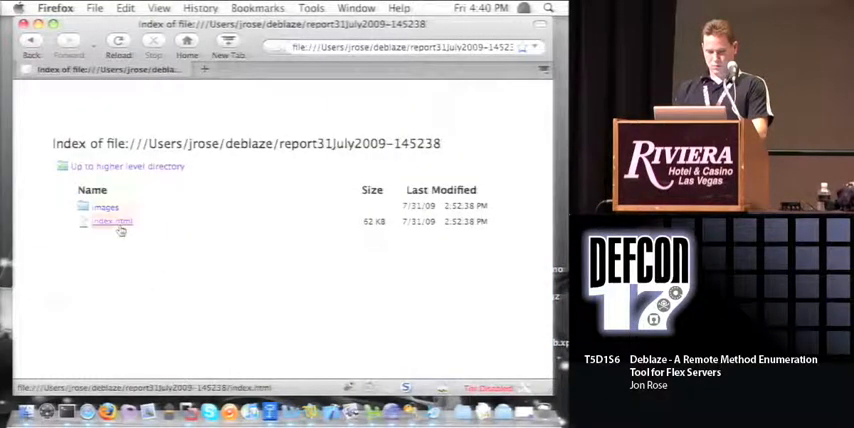
{"action": "left_click", "coordinate": [112, 220]}
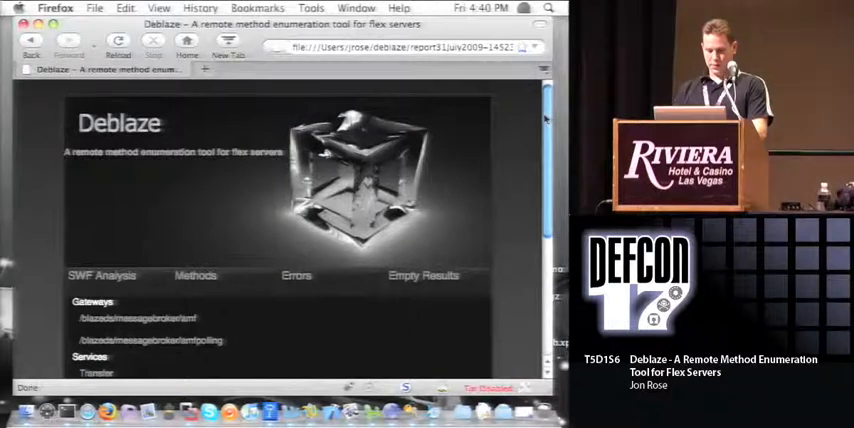
{"action": "scroll", "scroll_direction": "down", "scroll_amount": 3}
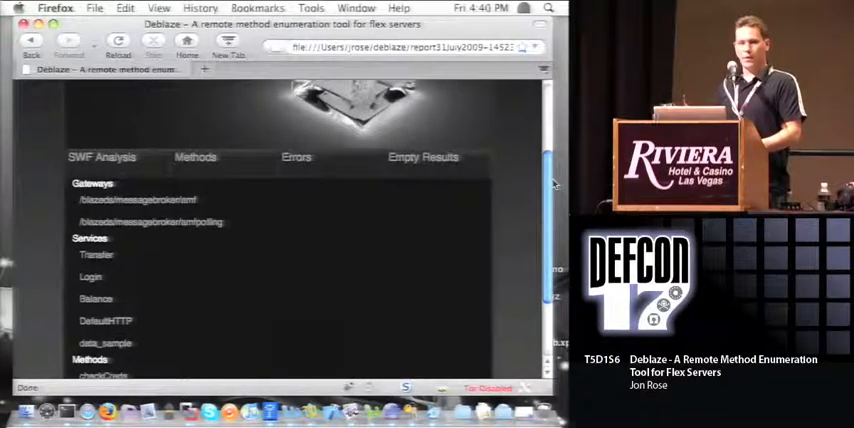
{"action": "scroll", "scroll_direction": "up", "scroll_amount": 3}
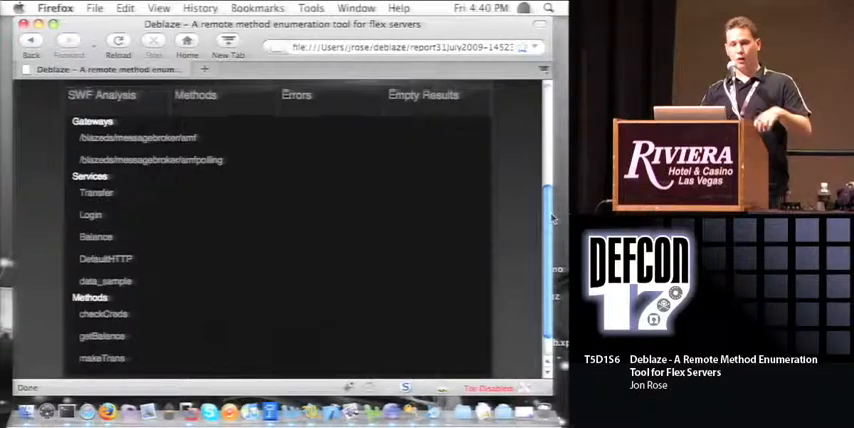
- View the method call results, from checkCreds failures down to the makeTrans SQL errors
{"action": "left_click", "coordinate": [196, 94]}
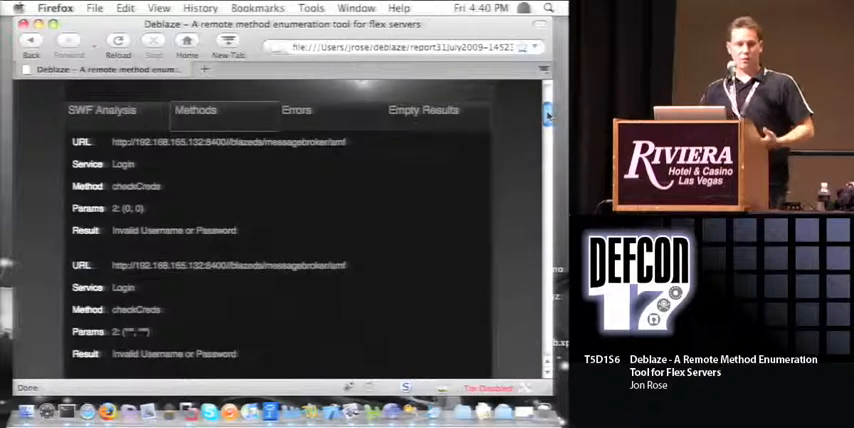
{"action": "scroll", "scroll_direction": "down", "scroll_amount": 3}
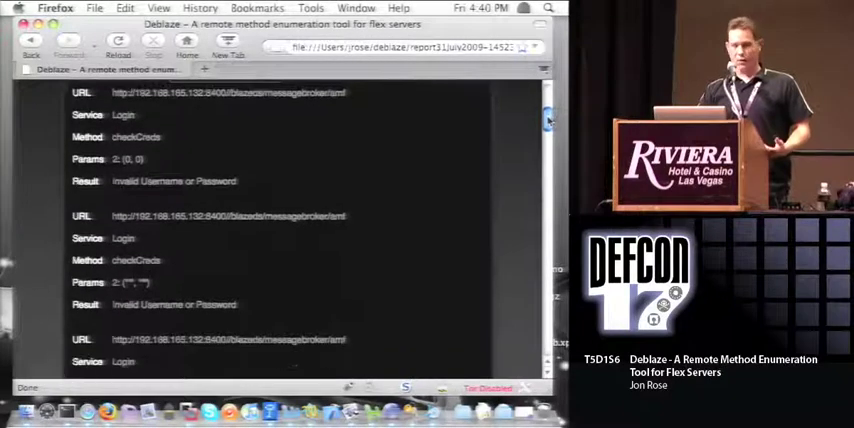
{"action": "scroll", "scroll_direction": "up", "scroll_amount": 3}
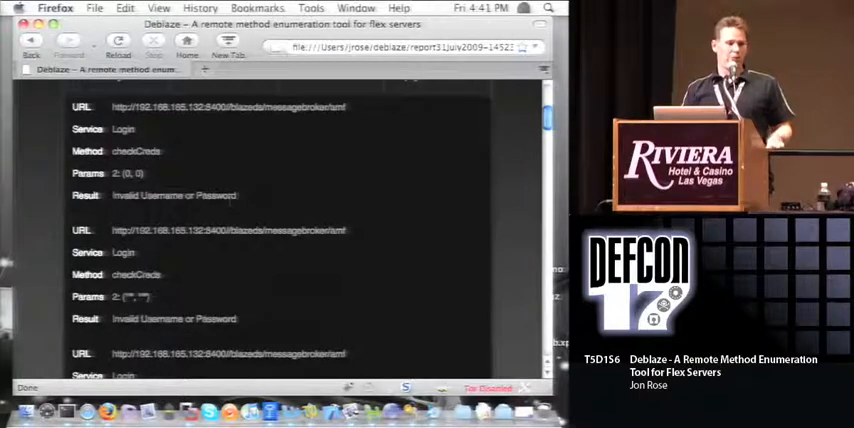
{"action": "scroll", "scroll_direction": "down", "scroll_amount": 3}
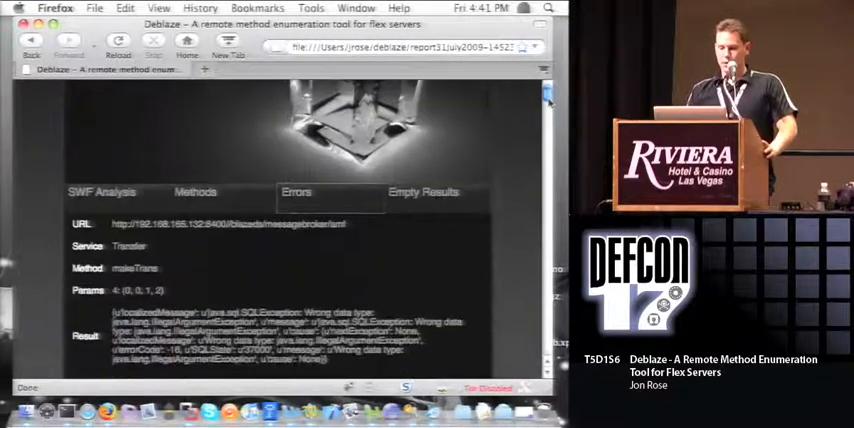
- Scroll past the makeTrans SQL stack traces to the Empty Results section listing getBalance
{"action": "scroll", "scroll_direction": "down", "scroll_amount": 3}
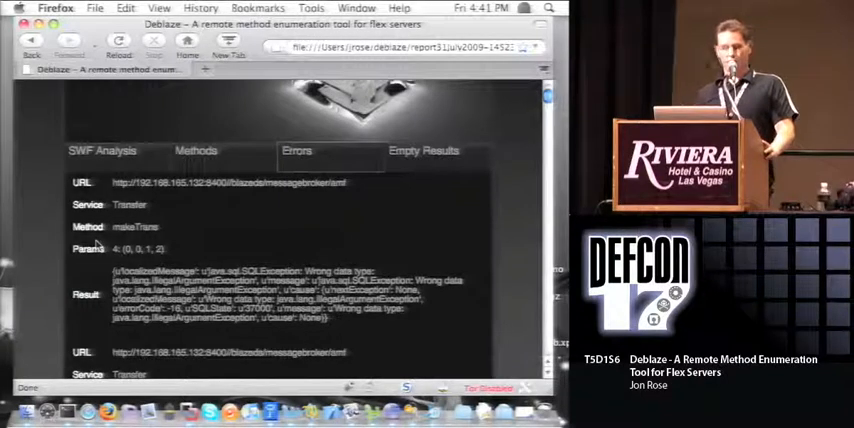
{"action": "scroll", "scroll_direction": "down", "scroll_amount": 3}
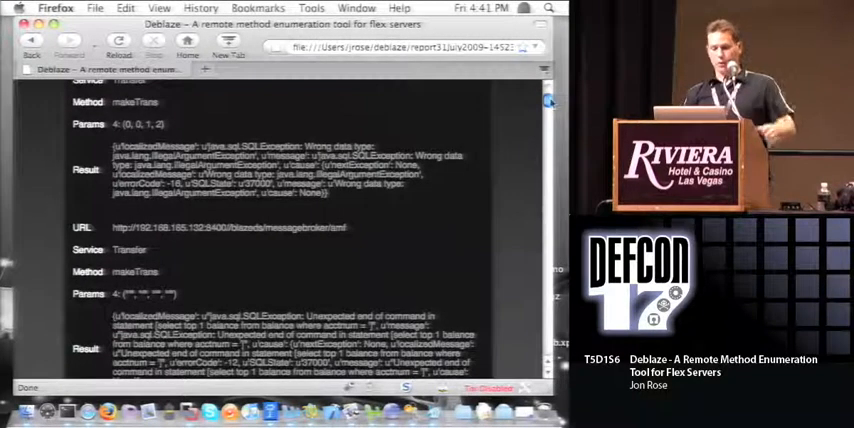
{"action": "scroll", "scroll_direction": "down", "scroll_amount": 3}
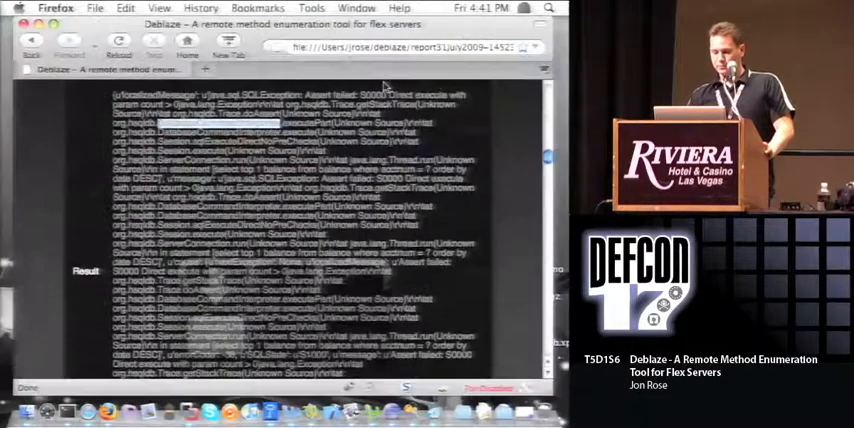
{"action": "scroll", "scroll_direction": "up", "scroll_amount": 3}
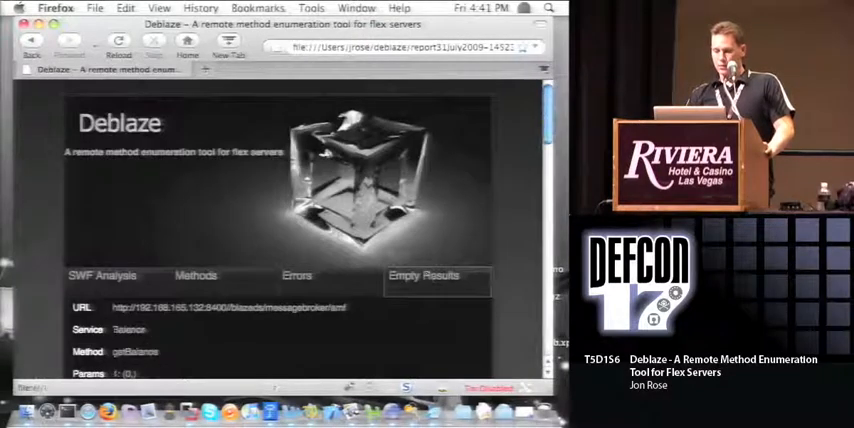
- Review the Empty Results entries, then navigate the local Deblaze site in Safari to its Examples page
{"action": "scroll", "scroll_direction": "down", "scroll_amount": 3}
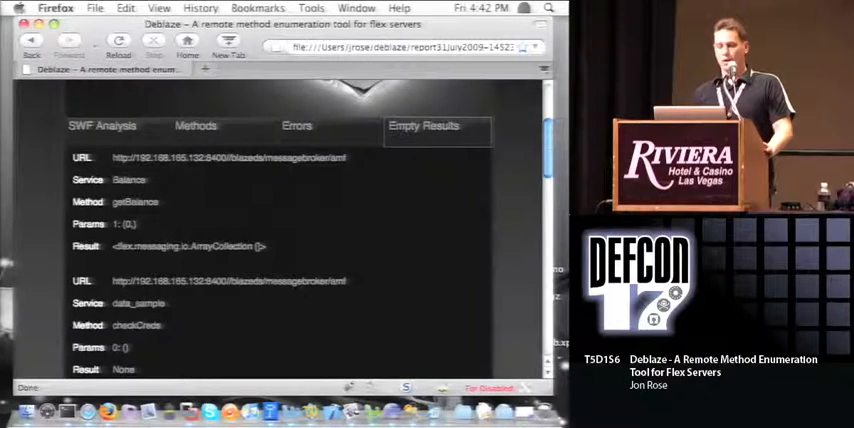
{"action": "double_click", "coordinate": [136, 200]}
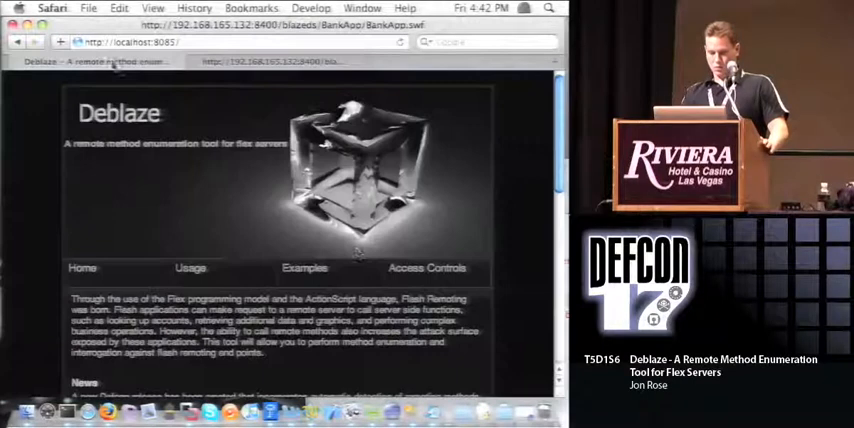
{"action": "scroll", "scroll_direction": "down", "scroll_amount": 3}
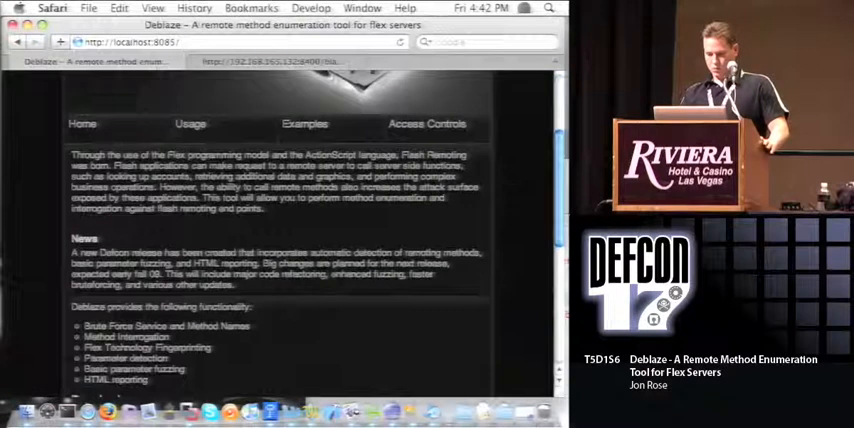
{"action": "left_click", "coordinate": [304, 124]}
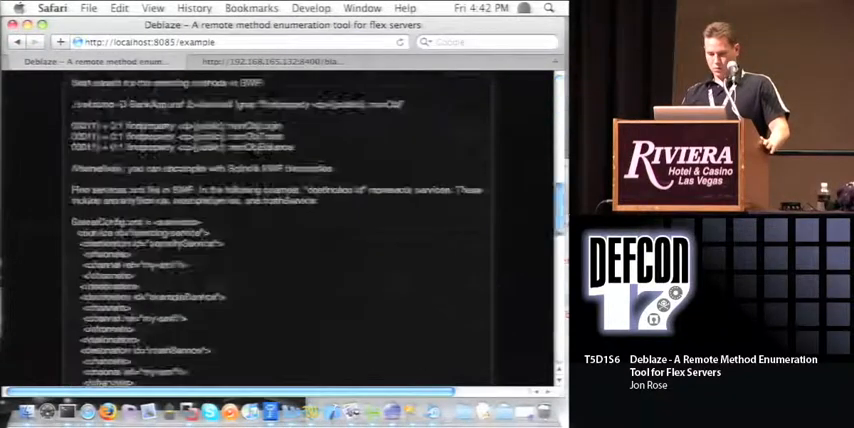